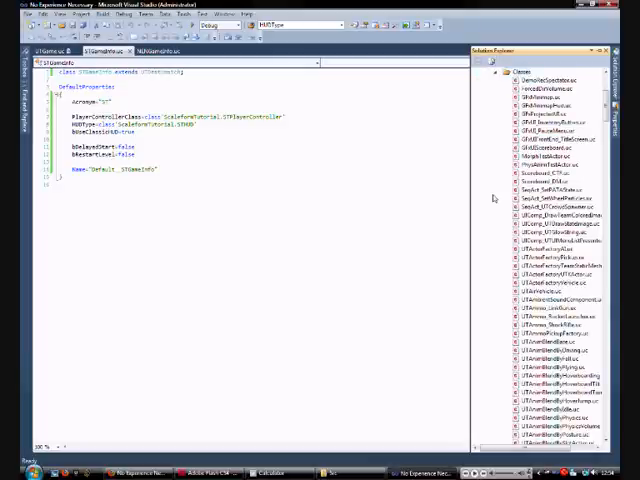
- Add a new UnrealScript file named STPlayerController to the ScaleformTutorial Classes folder
{"action": "right_click", "coordinate": [520, 163]}
{"action": "type", "text": "STPlayerControl"}
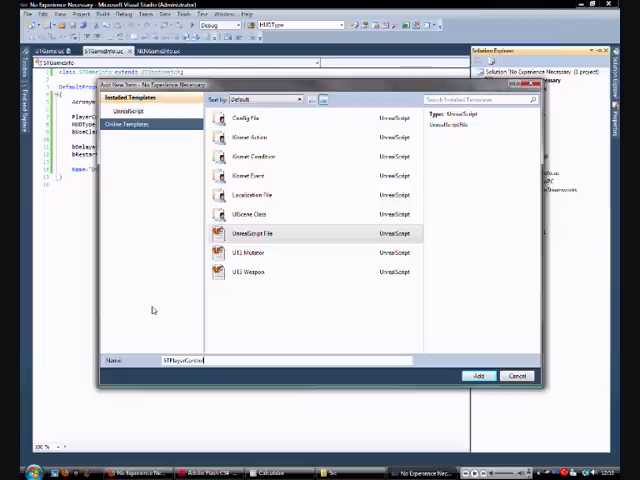
{"action": "left_click", "coordinate": [479, 375]}
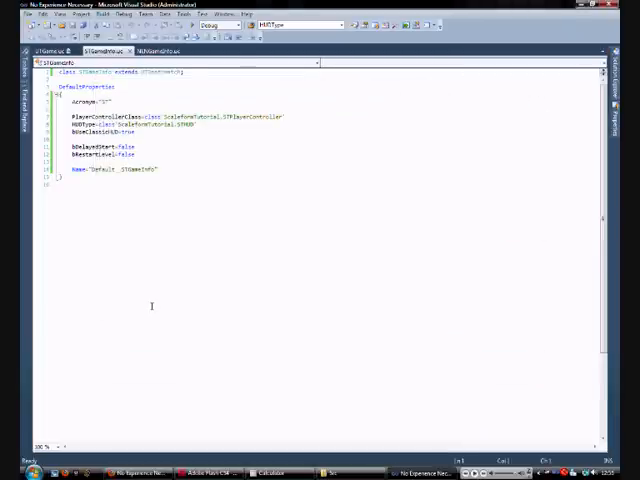
- Make STPlayerController extend UTPlayerController and open NENPlayerController.uc at its defaultproperties
{"action": "left_click", "coordinate": [62, 51]}
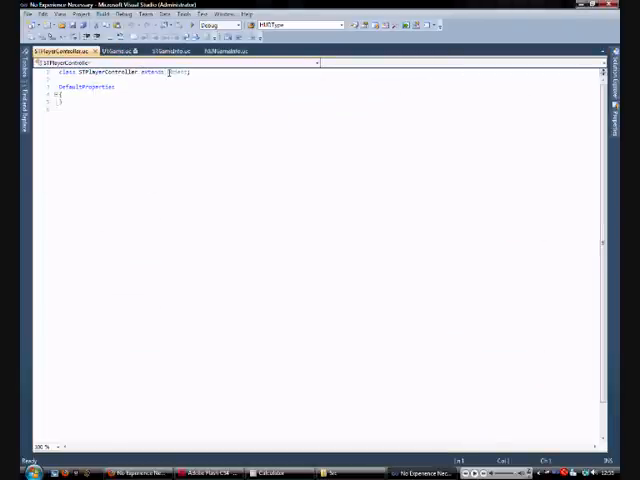
{"action": "mouse_move", "coordinate": [178, 72]}
{"action": "type", "text": "UTPlayerController"}
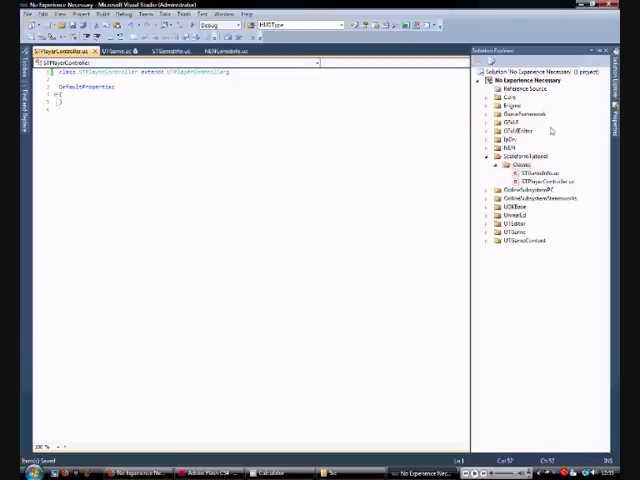
{"action": "left_click", "coordinate": [484, 147]}
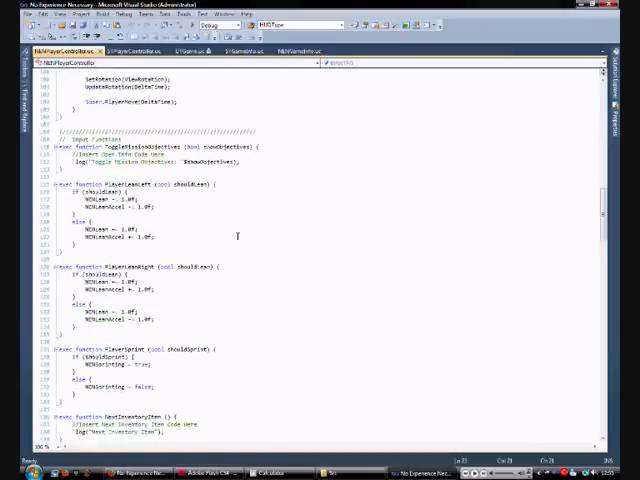
{"action": "scroll", "scroll_direction": "down", "scroll_amount": 3}
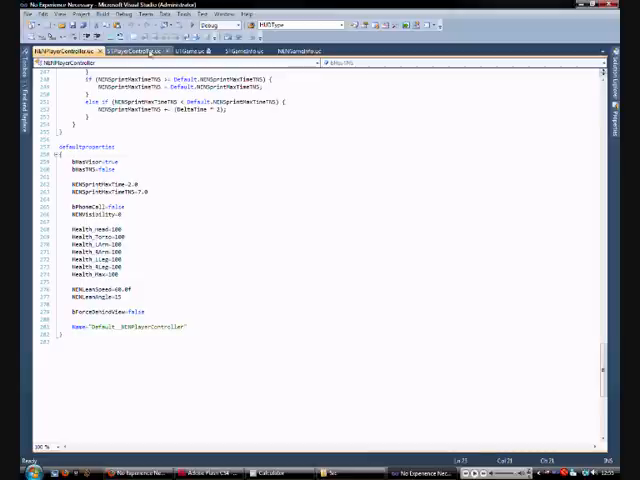
- Set bForceBehindView=false and Name="Default__STPlayerController" in STPlayerController's defaultproperties
{"action": "left_click", "coordinate": [135, 51]}
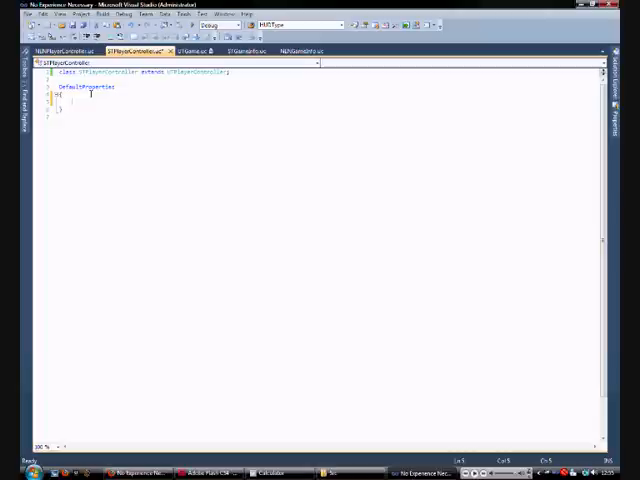
{"action": "type", "text": "b"}
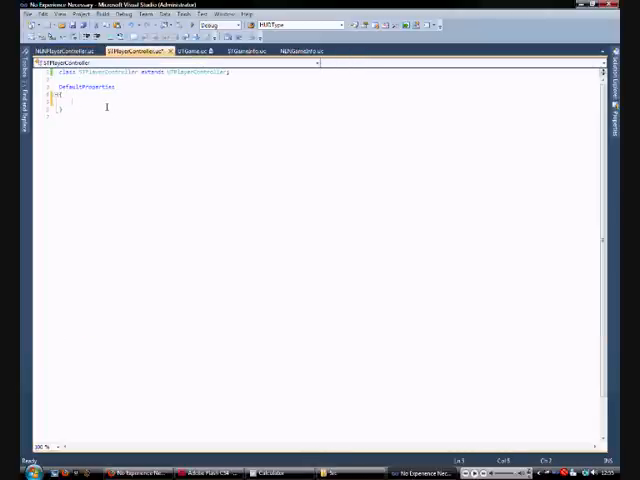
{"action": "type", "text": "b"}
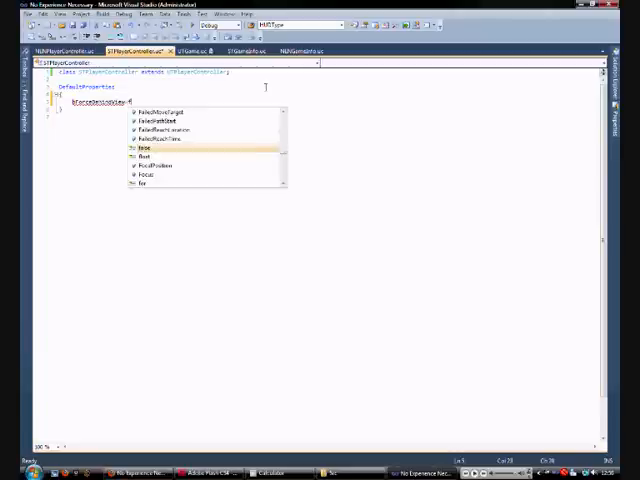
{"action": "type", "text": "N"}
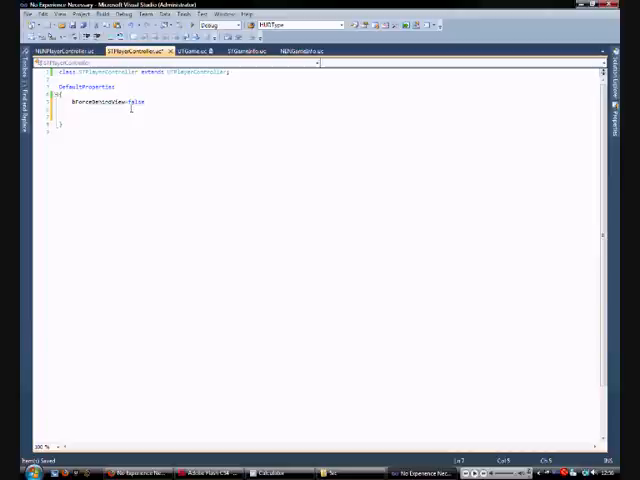
{"action": "type", "text": "Name=\"Di"}
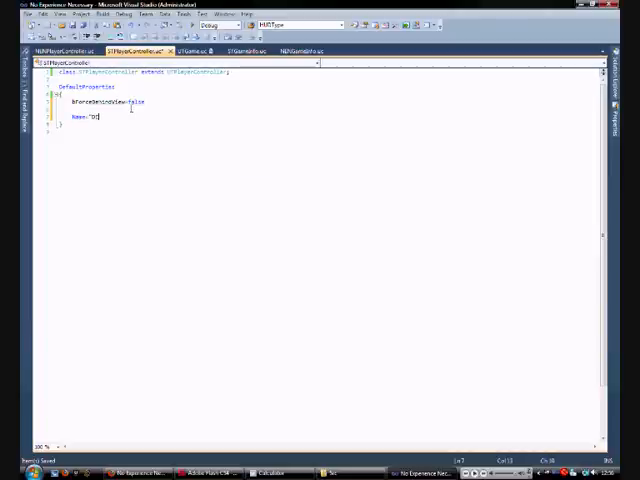
{"action": "type", "text": "efault"}
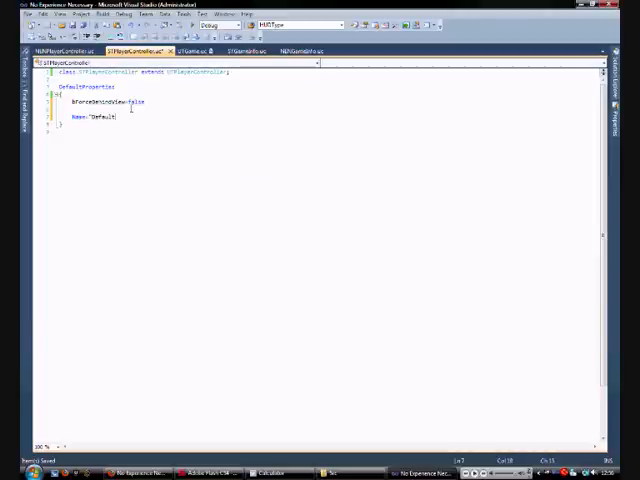
{"action": "type", "text": "_St"}
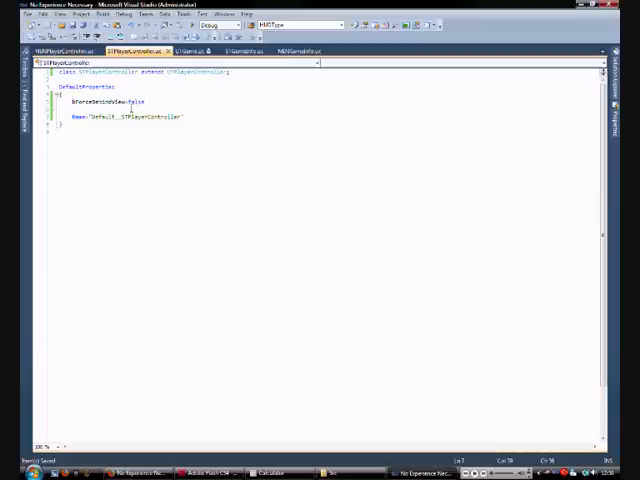
{"action": "left_click", "coordinate": [65, 51]}
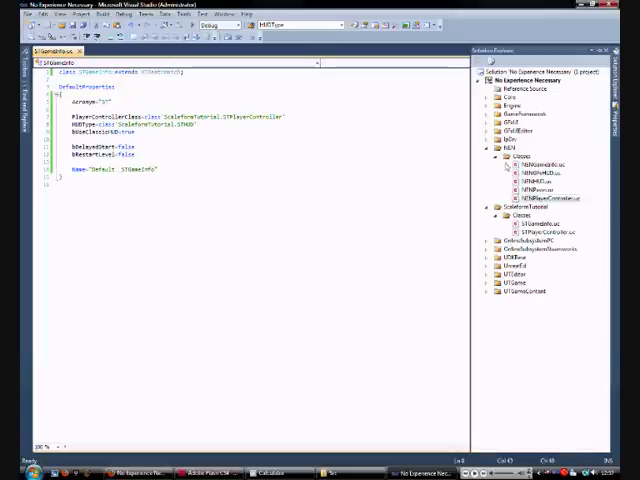
- Add a new UnrealScript file named STHUD to the ScaleformTutorial Classes folder
{"action": "right_click", "coordinate": [510, 219]}
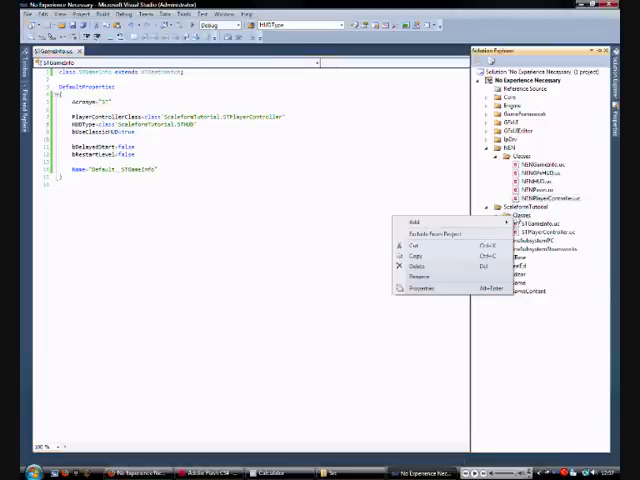
{"action": "left_click", "coordinate": [414, 221]}
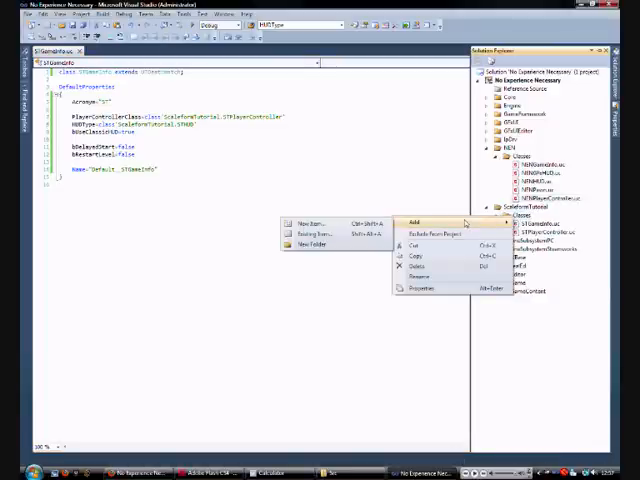
{"action": "left_click", "coordinate": [309, 223]}
{"action": "type", "text": "STHU"}
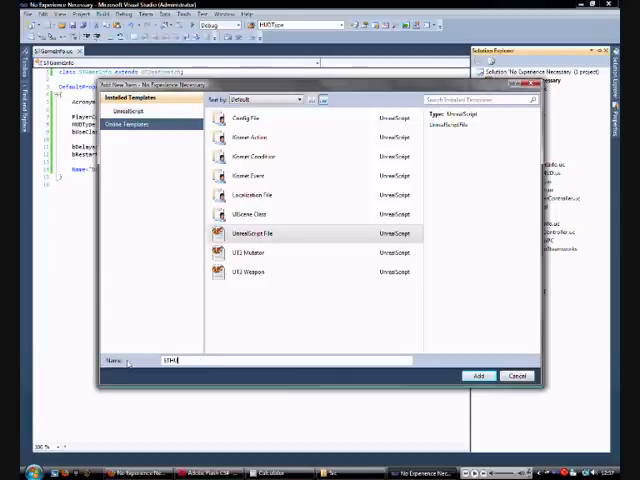
{"action": "left_click", "coordinate": [479, 375]}
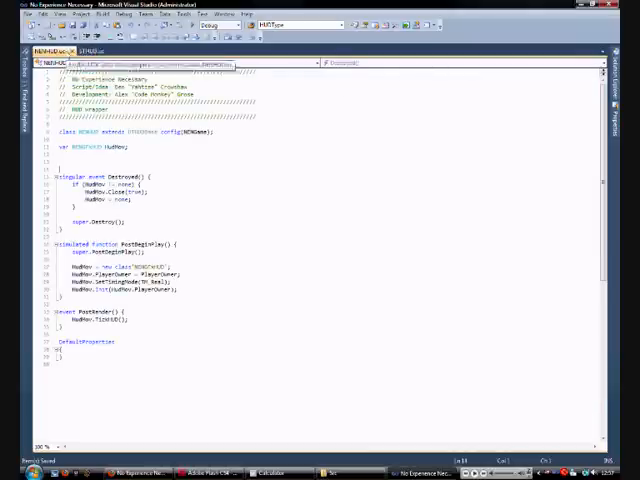
- Declare 'var STGFxHUD HudMovie;' above defaultproperties in STHUD.uc
{"action": "left_click", "coordinate": [90, 51]}
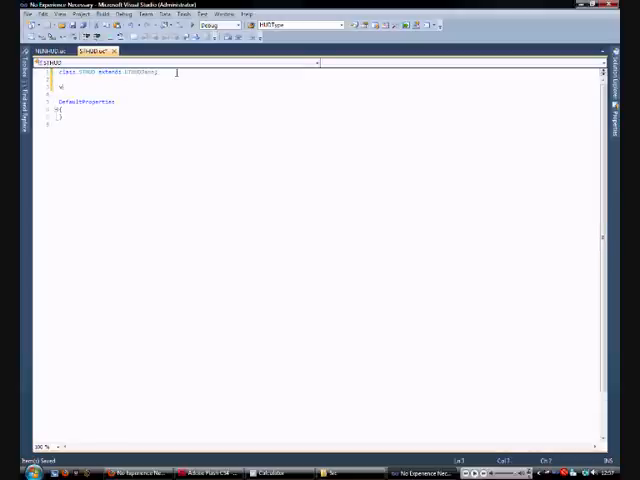
{"action": "type", "text": "var"}
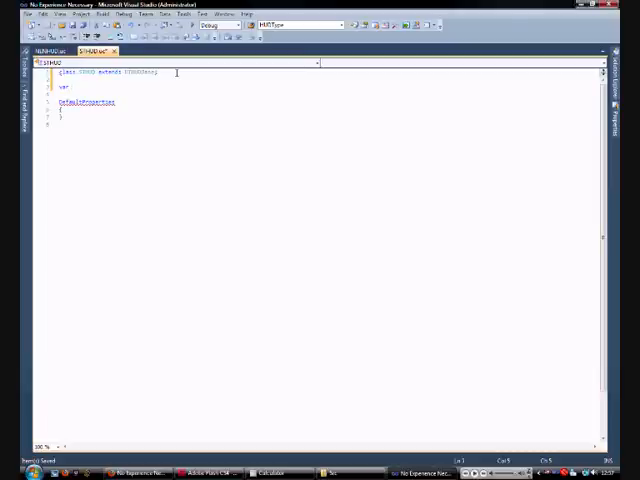
{"action": "type", "text": "g"}
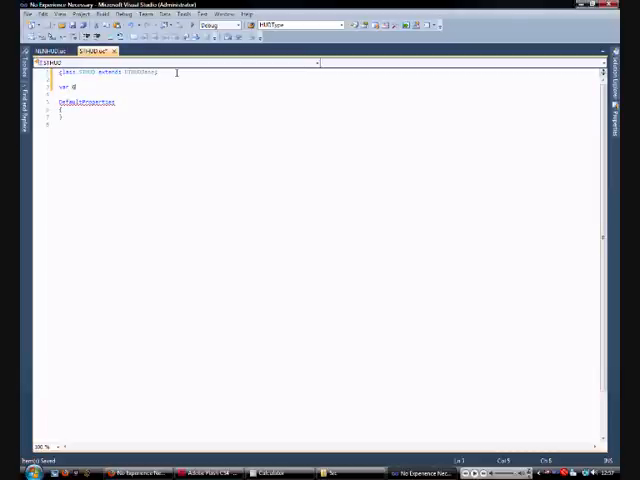
{"action": "type", "text": "Gf"}
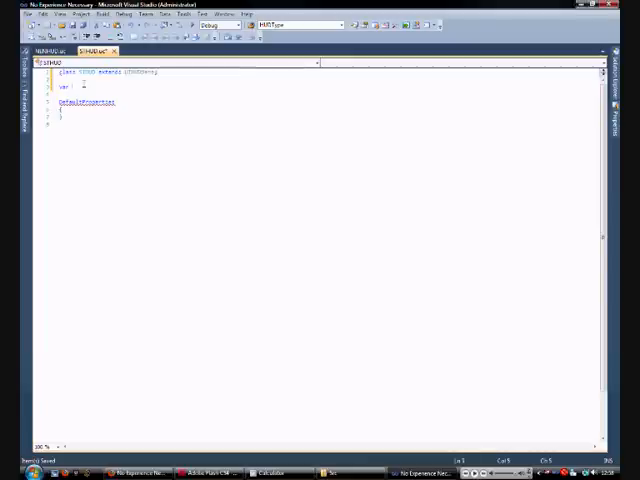
{"action": "type", "text": "STGFxHUD"}
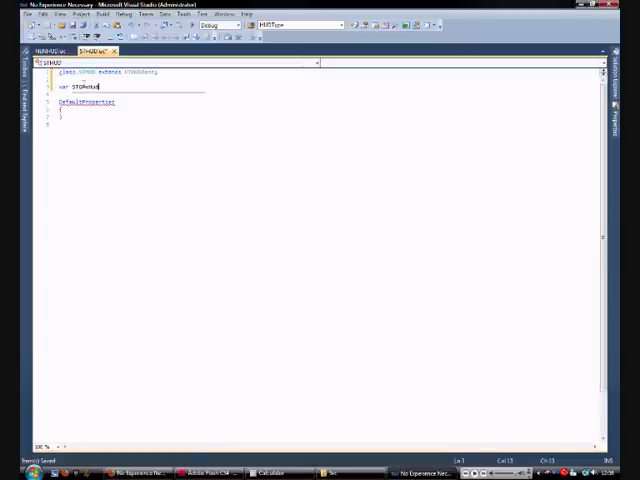
{"action": "type", "text": "s"}
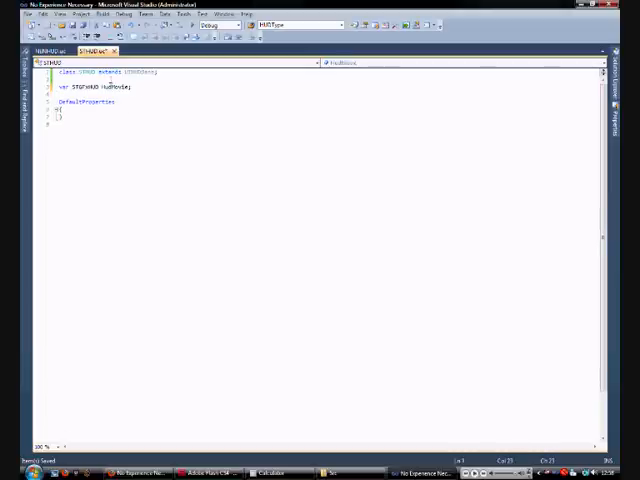
- Return to STHUD.uc to add the Destroyed, PostBeginPlay and PostRender functions
{"action": "left_click", "coordinate": [50, 51]}
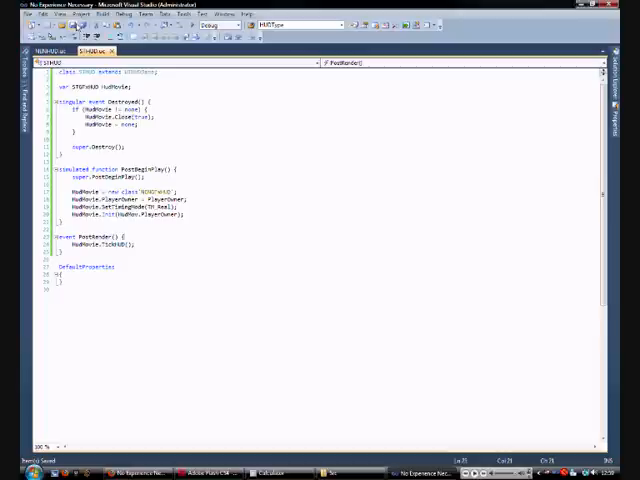
{"action": "mouse_move", "coordinate": [377, 103]}
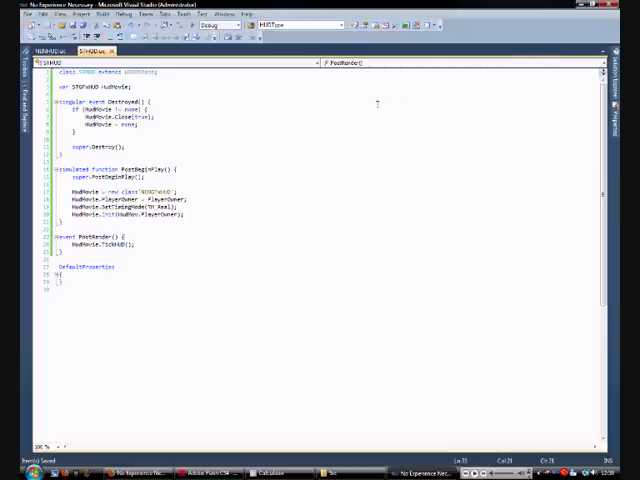